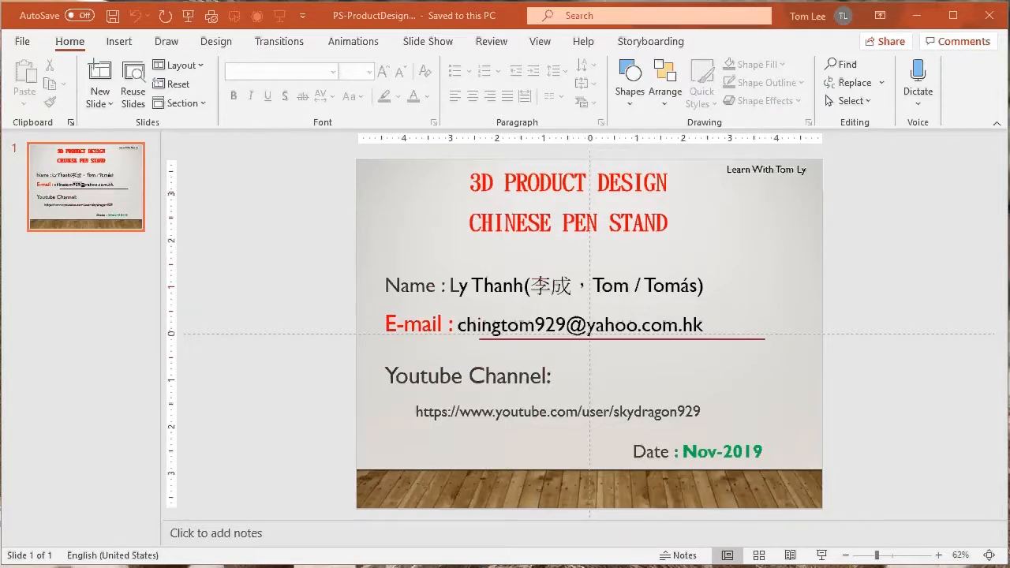
mouse_move(711, 237)
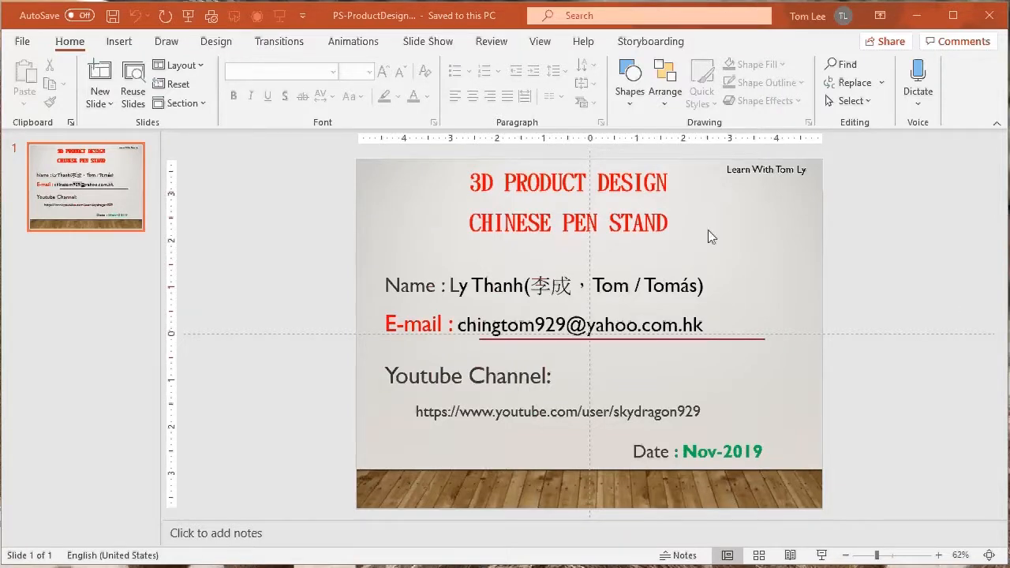
mouse_move(730, 237)
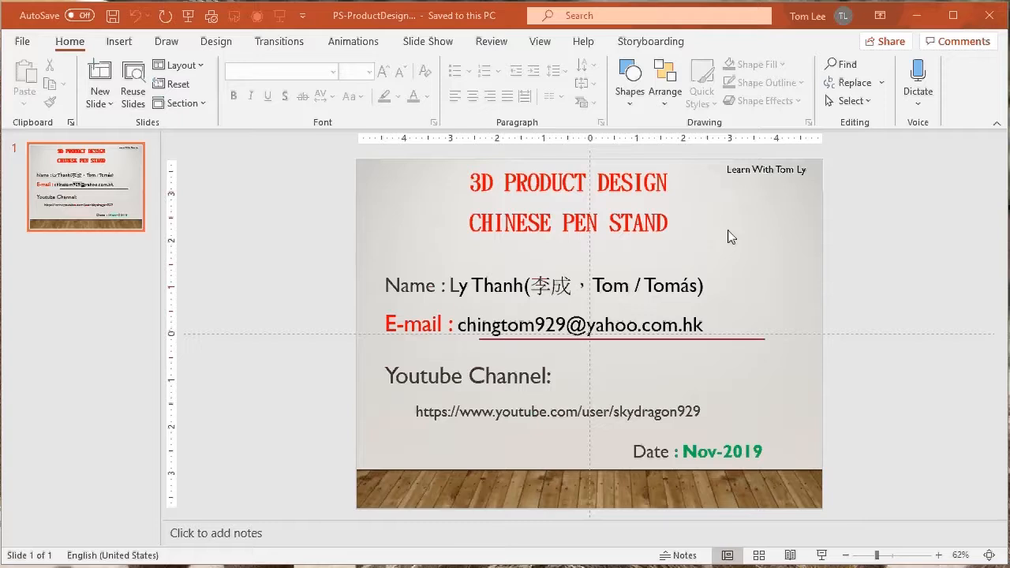
mouse_move(829, 260)
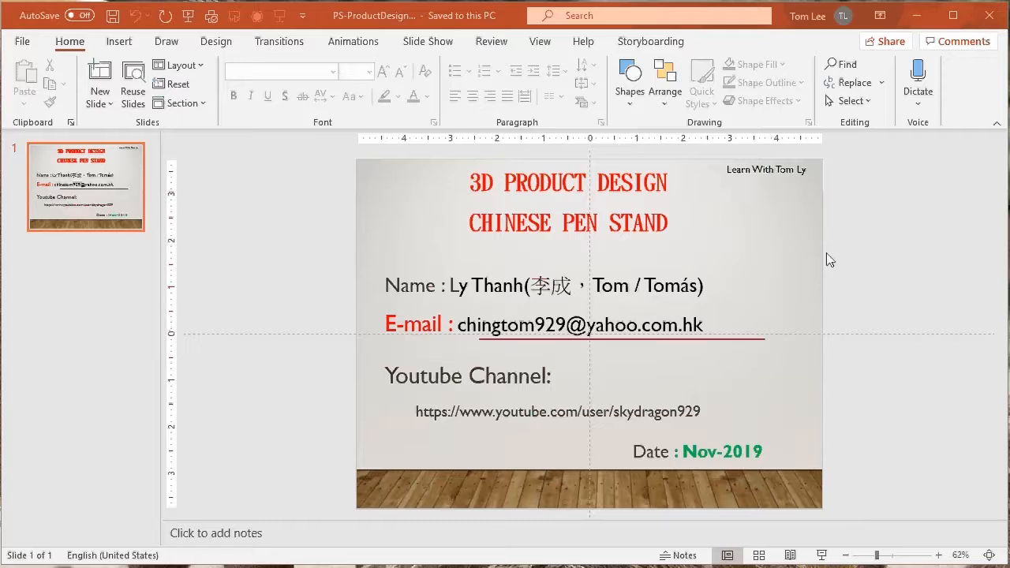
mouse_move(859, 251)
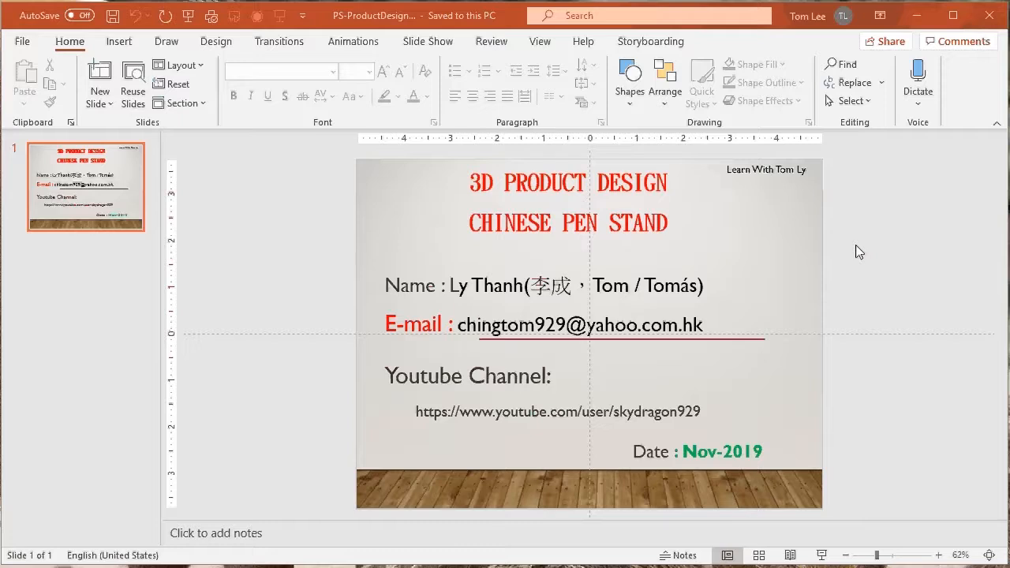
mouse_move(828, 272)
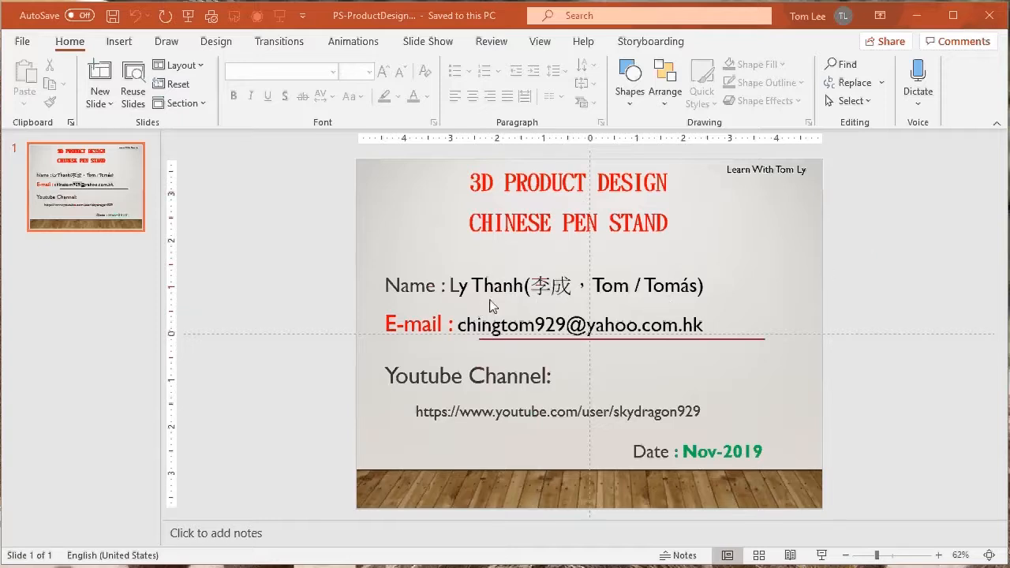
mouse_move(736, 306)
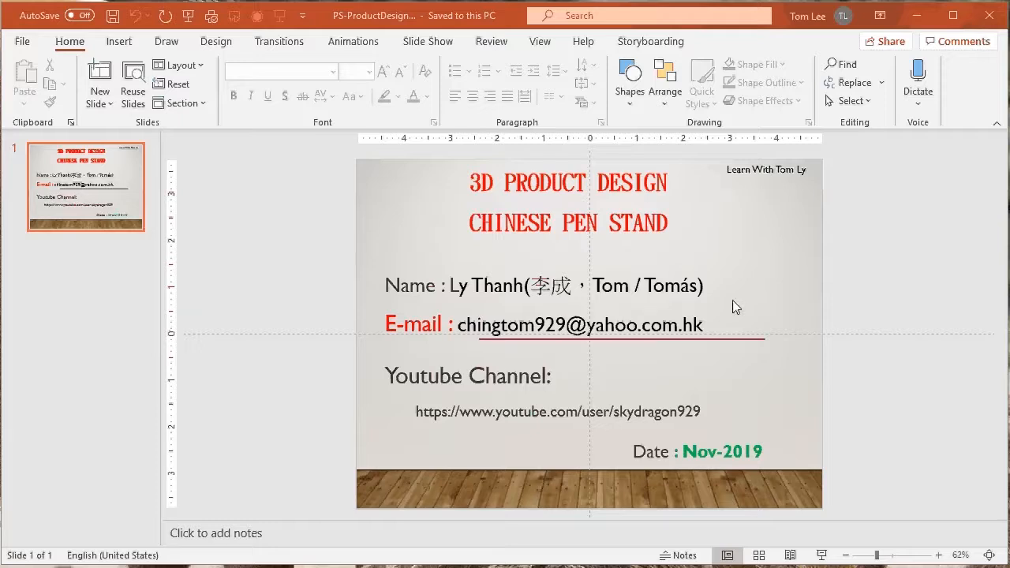
mouse_move(579, 401)
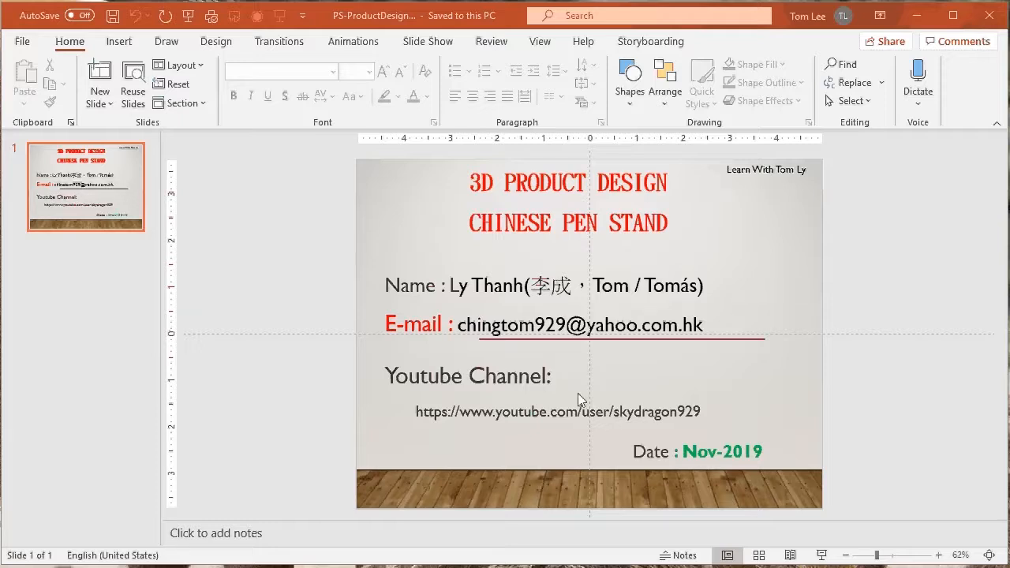
mouse_move(777, 353)
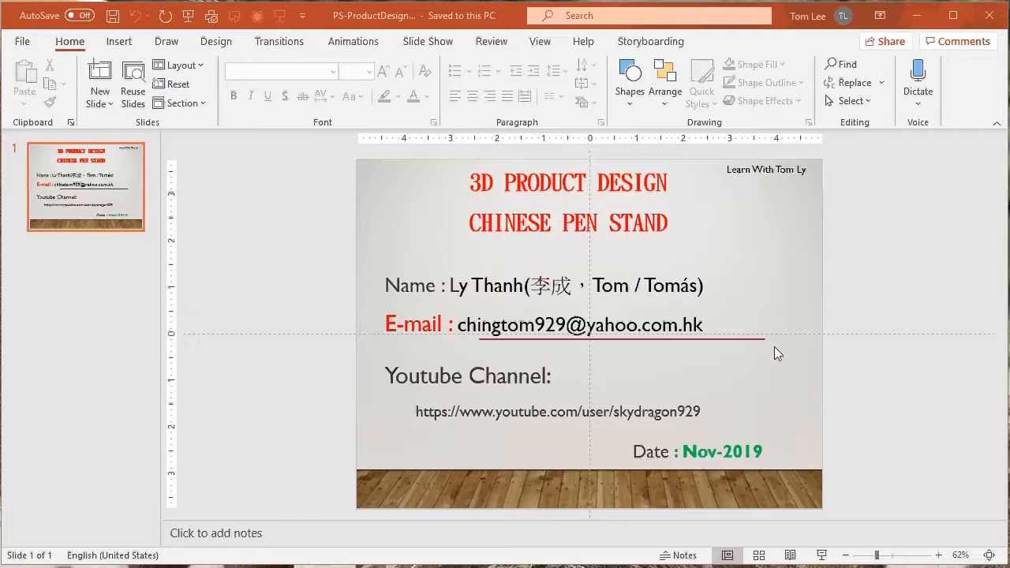
mouse_move(811, 330)
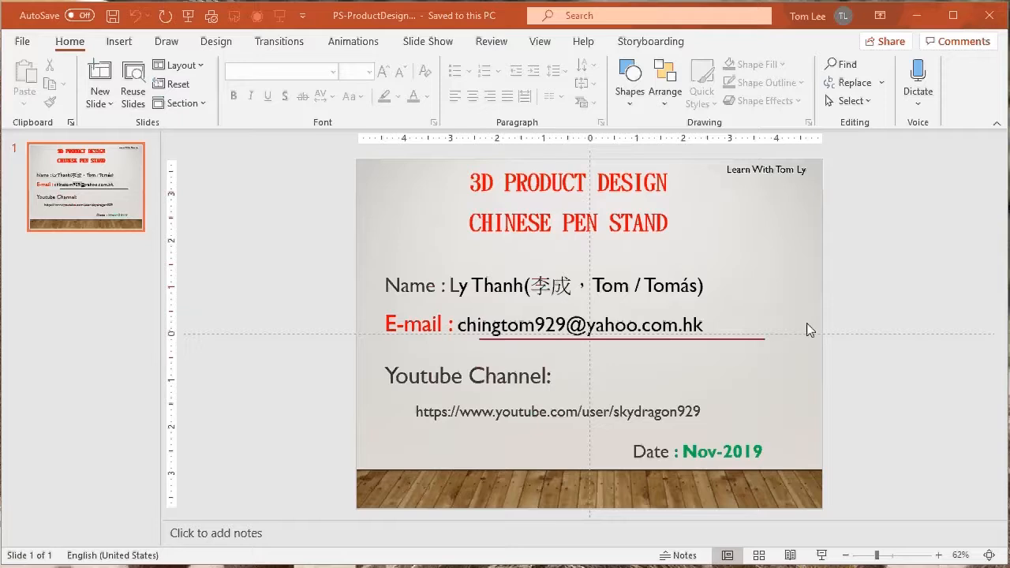
mouse_move(642, 424)
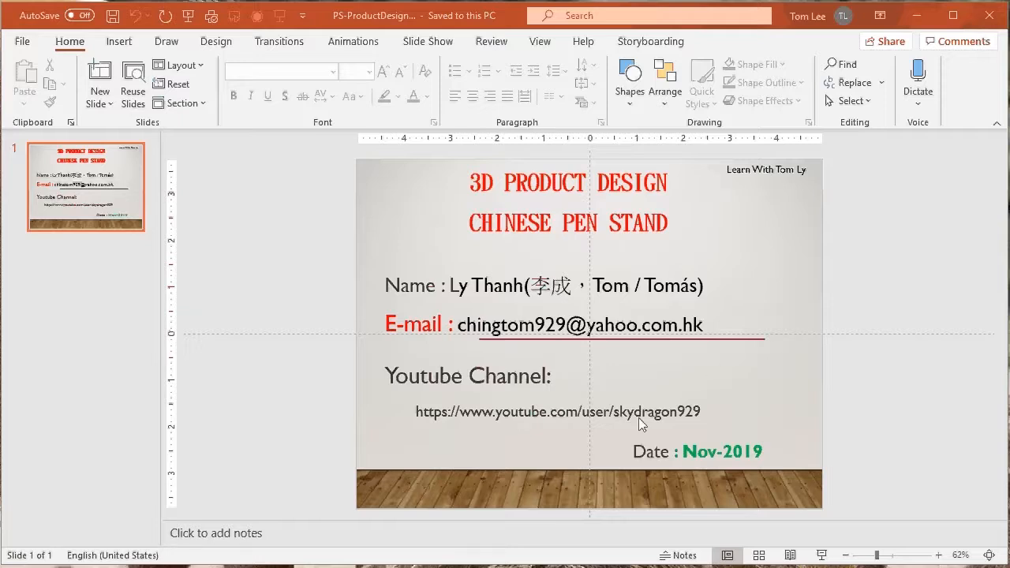
mouse_move(705, 425)
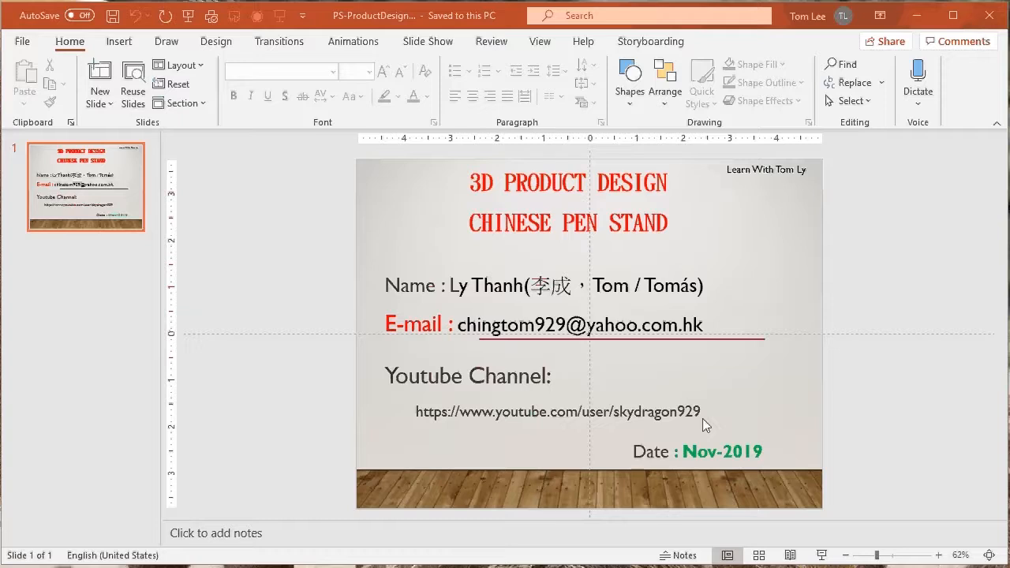
mouse_move(872, 383)
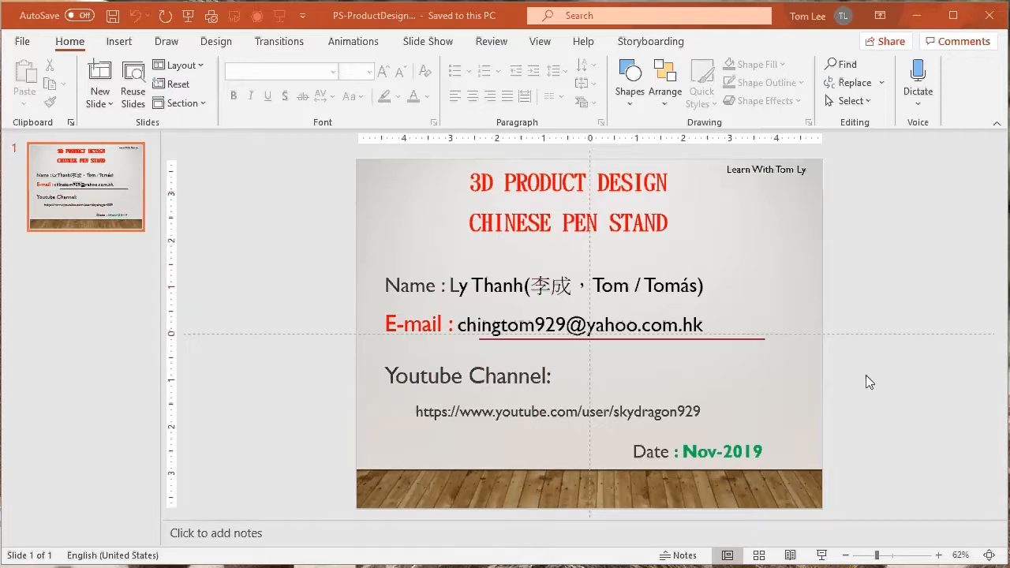
mouse_move(882, 359)
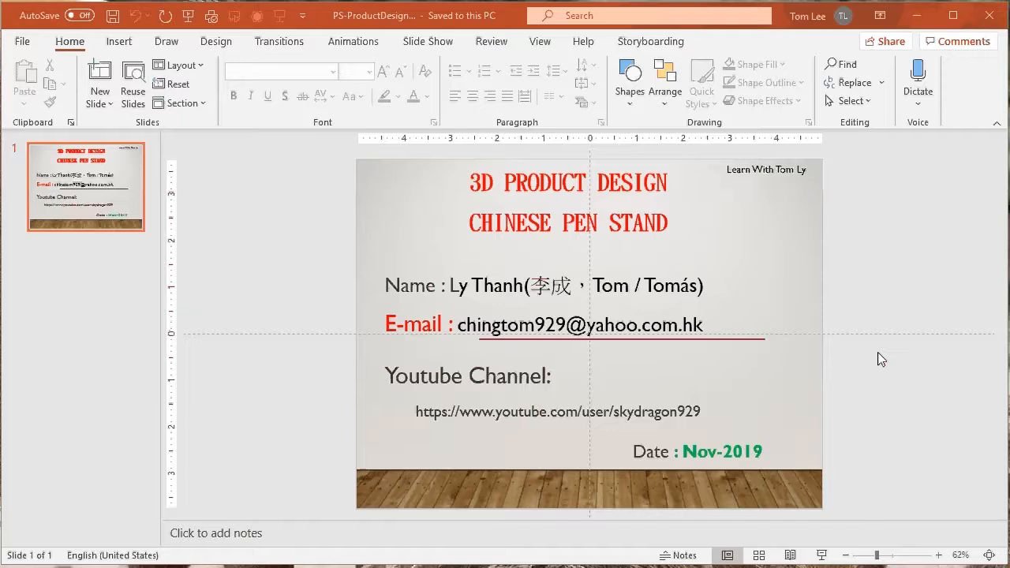
mouse_move(882, 306)
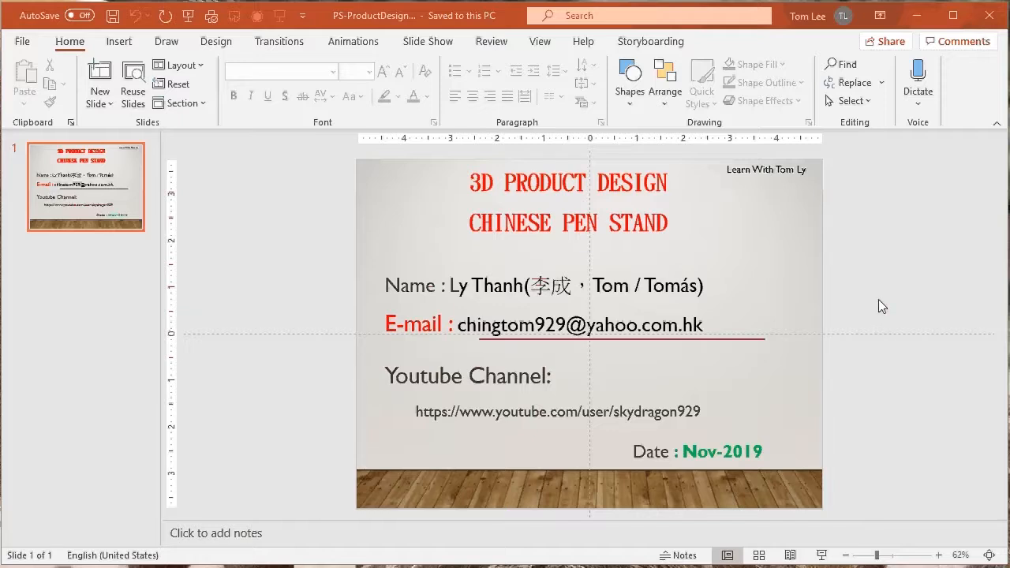